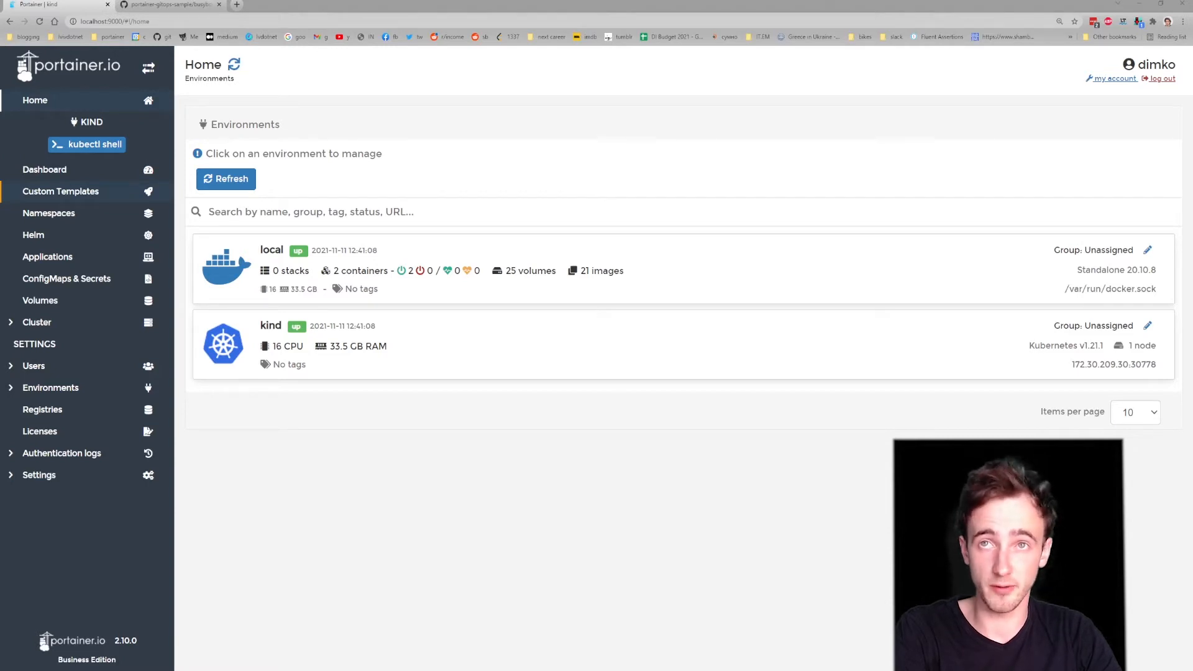
Step: From Custom Templates, open payment-service-template for editing and scroll through its Kubernetes manifest
left_click(61, 191)
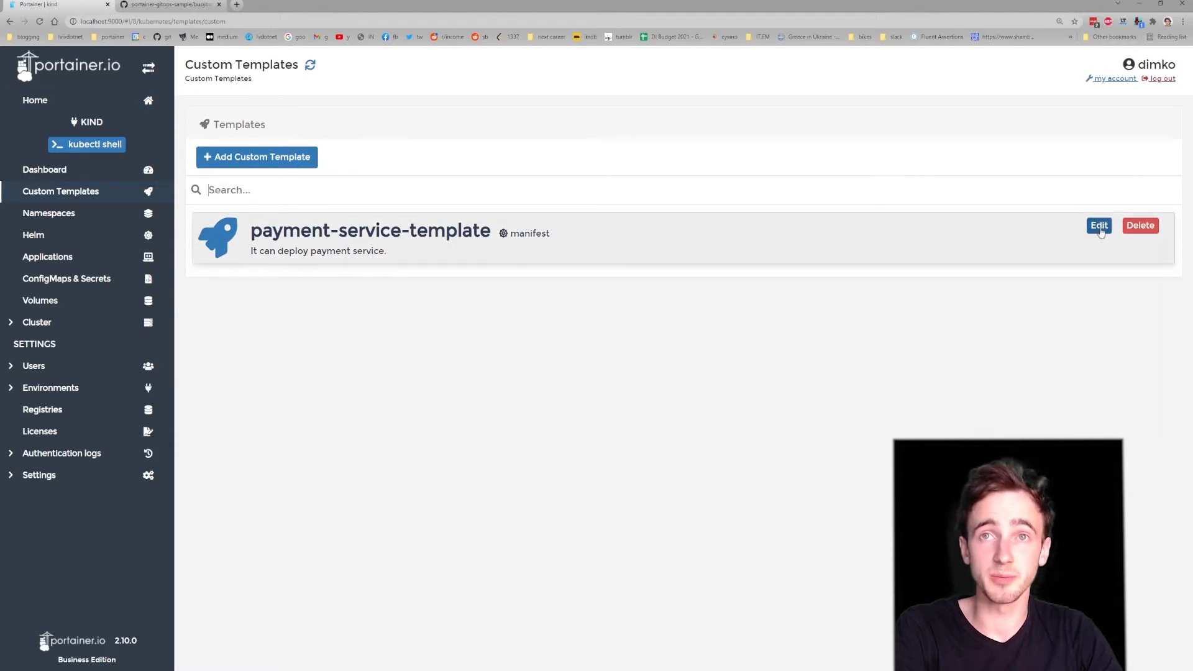
left_click(1098, 224)
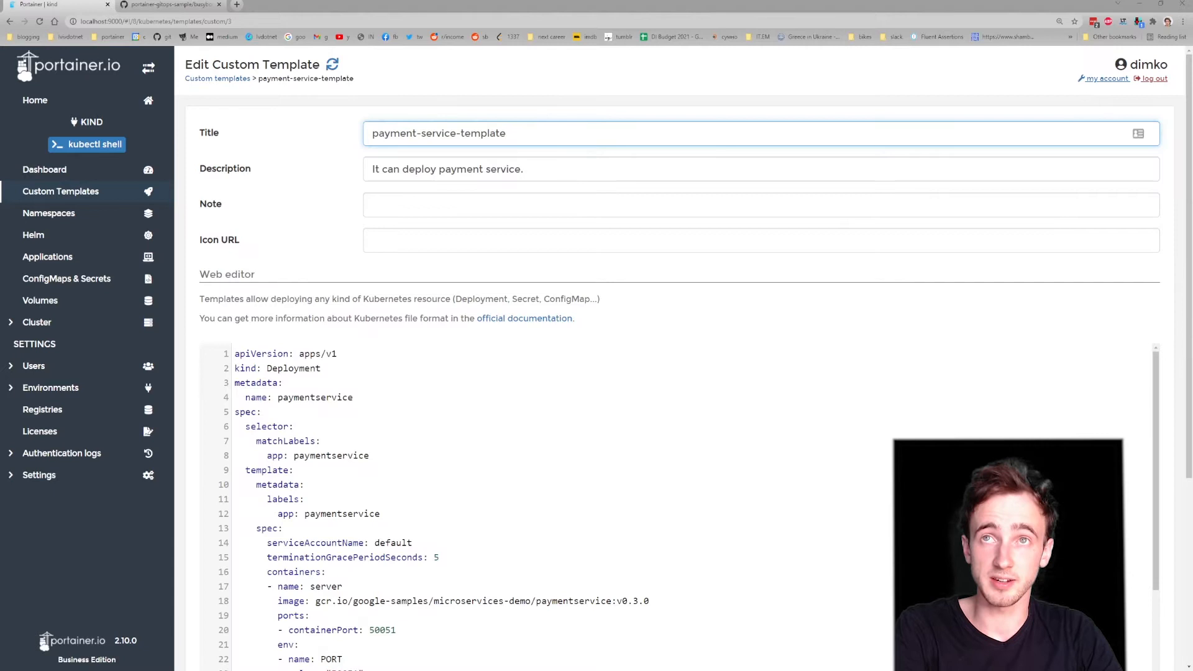
left_click(509, 133)
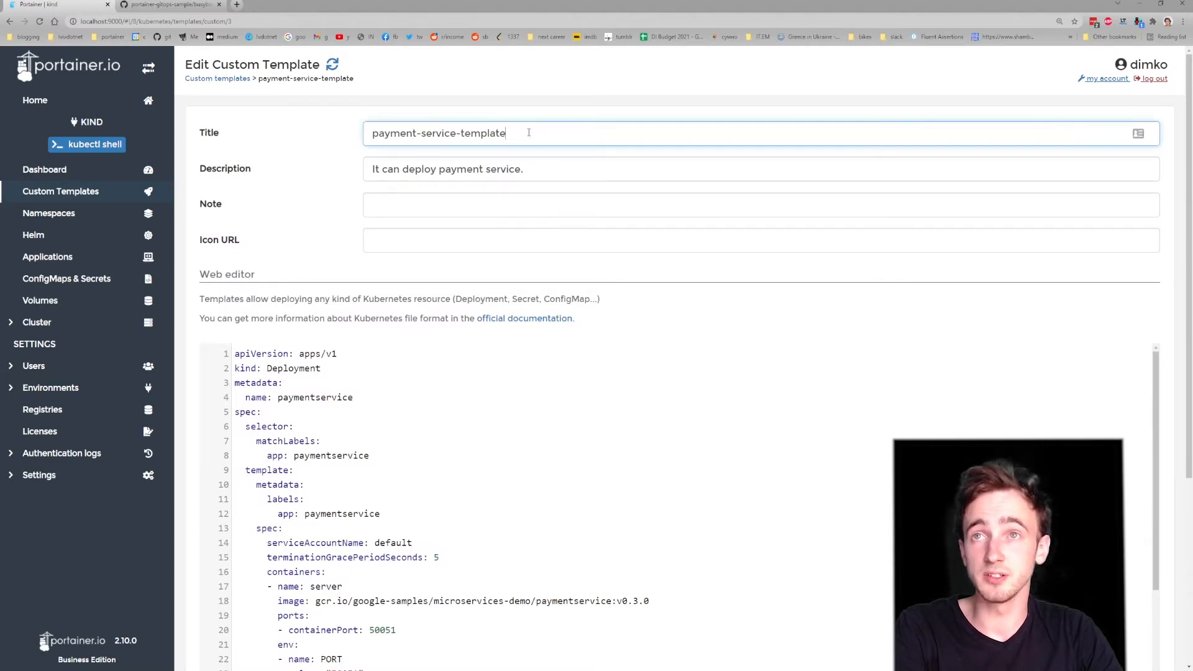
scroll("down", 3)
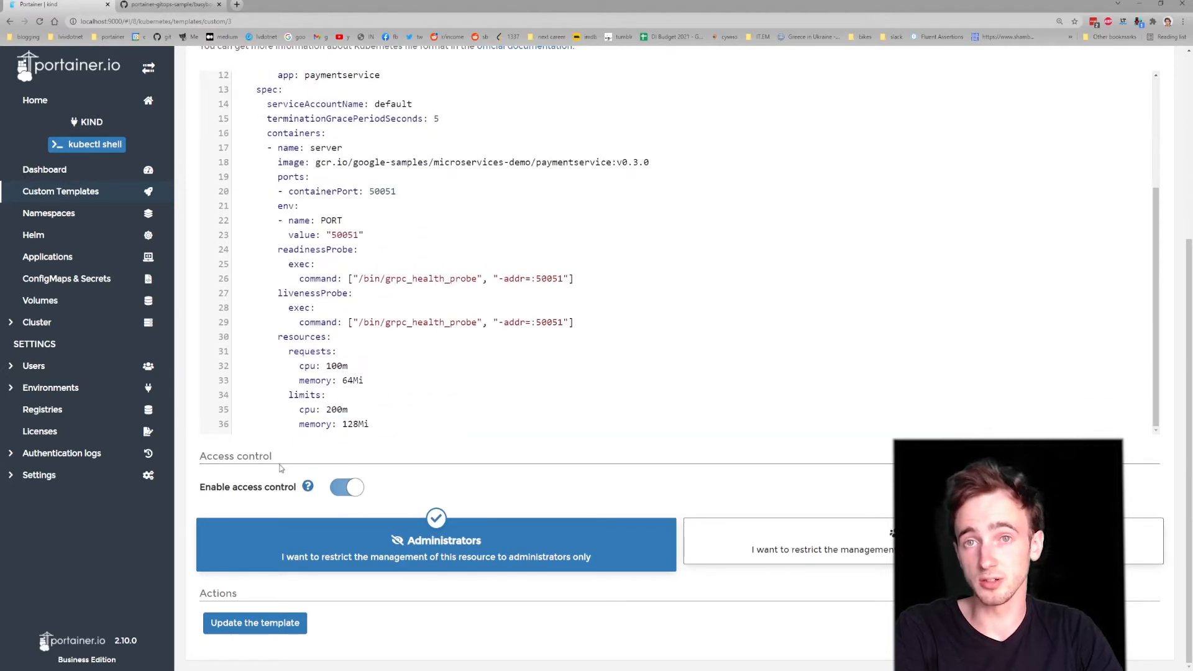
mouse_move(206, 440)
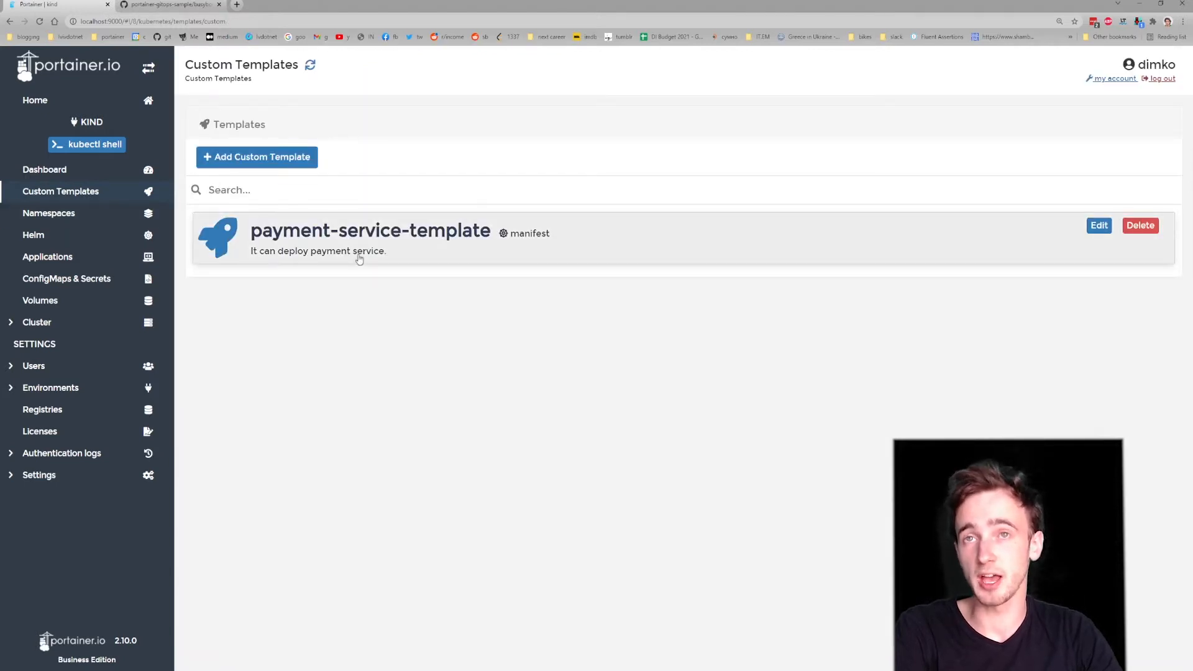
Step: Start deploying payment-service-template into the dimko namespace with the name dimko-is-awesome-01
left_click(369, 230)
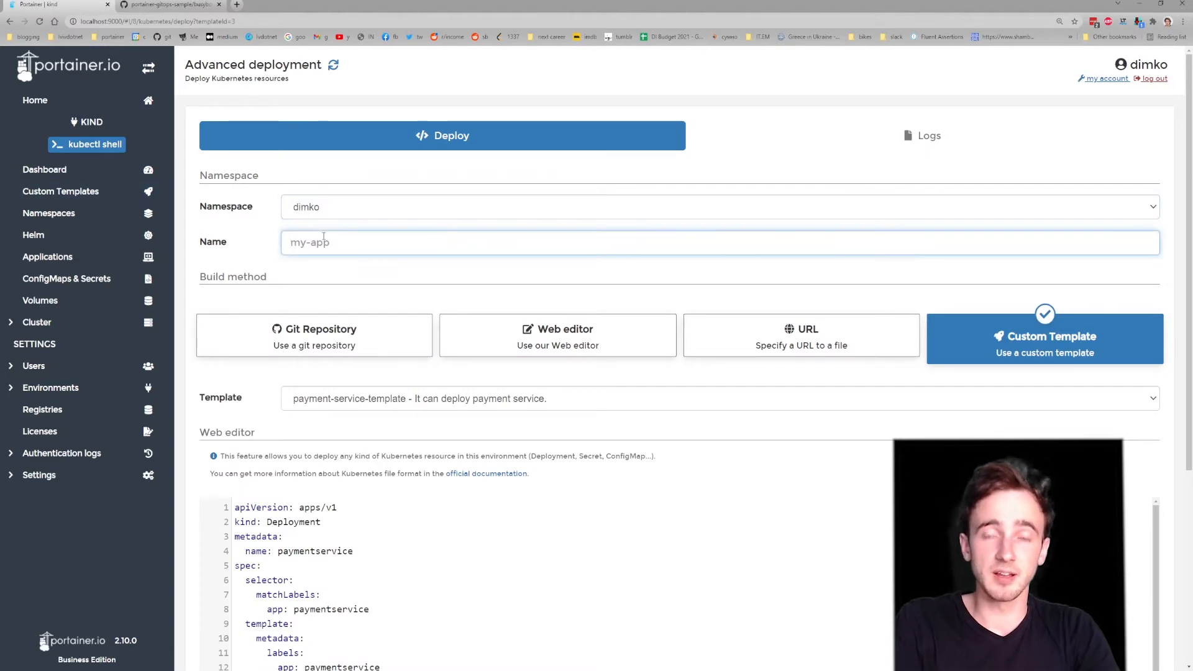
type("dimko-is-awesome-0")
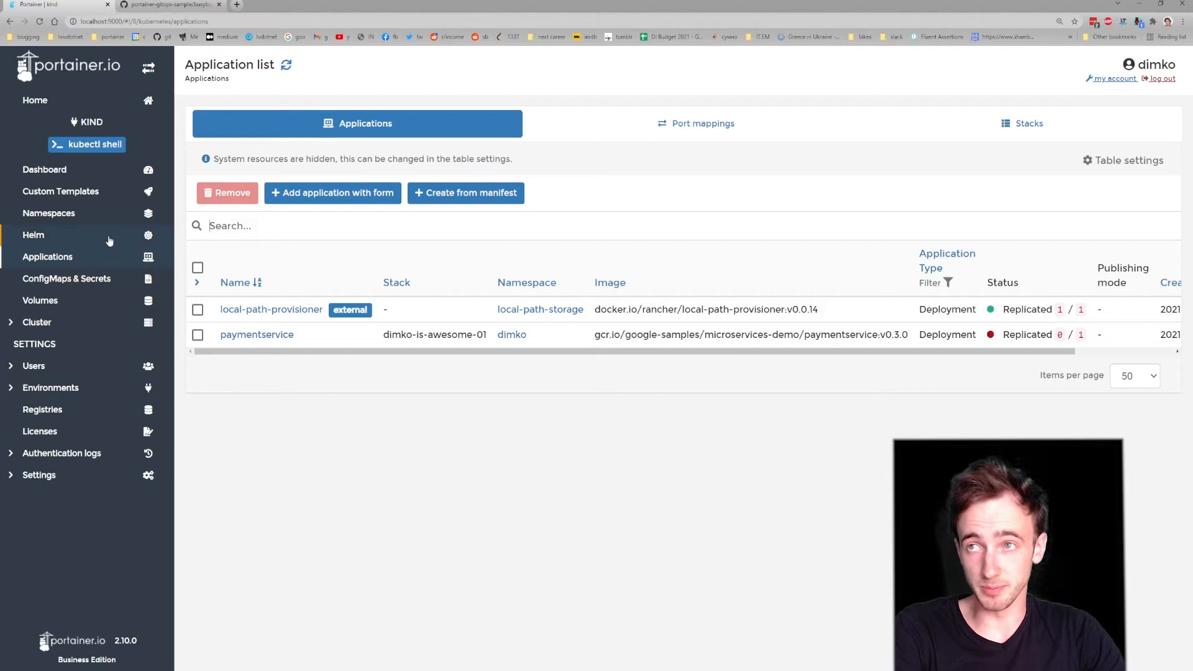
Step: Search the Helm catalogue for sonar and install the sonarqube chart as release 'sonar' in dimko
left_click(32, 234)
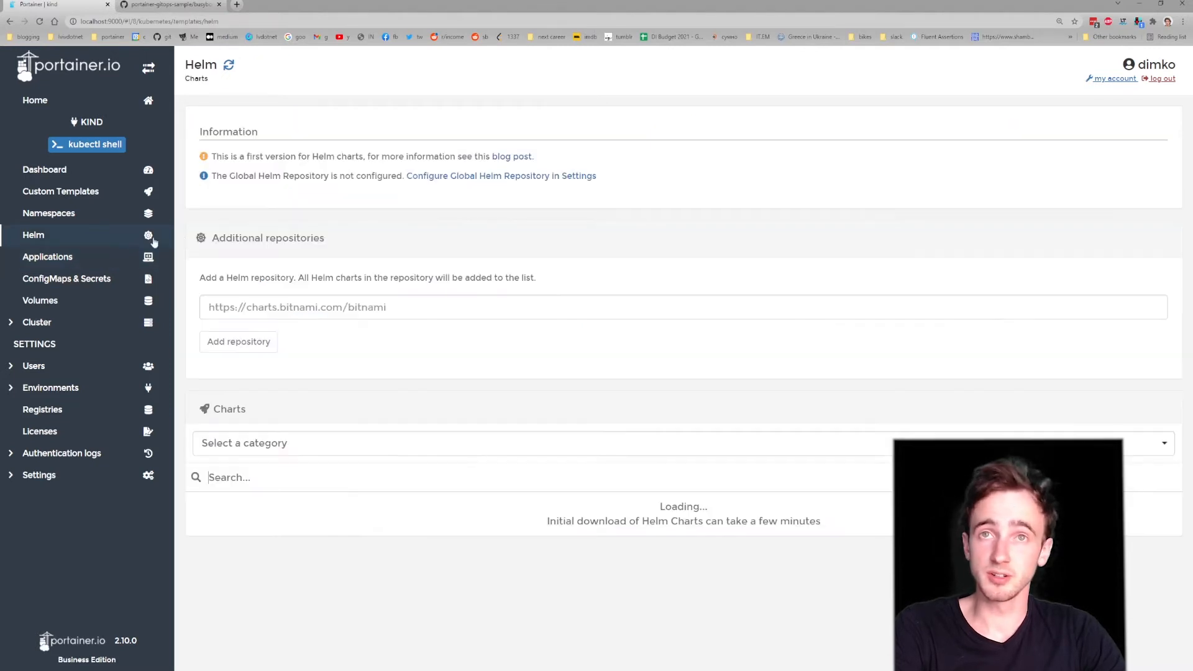
mouse_move(235, 464)
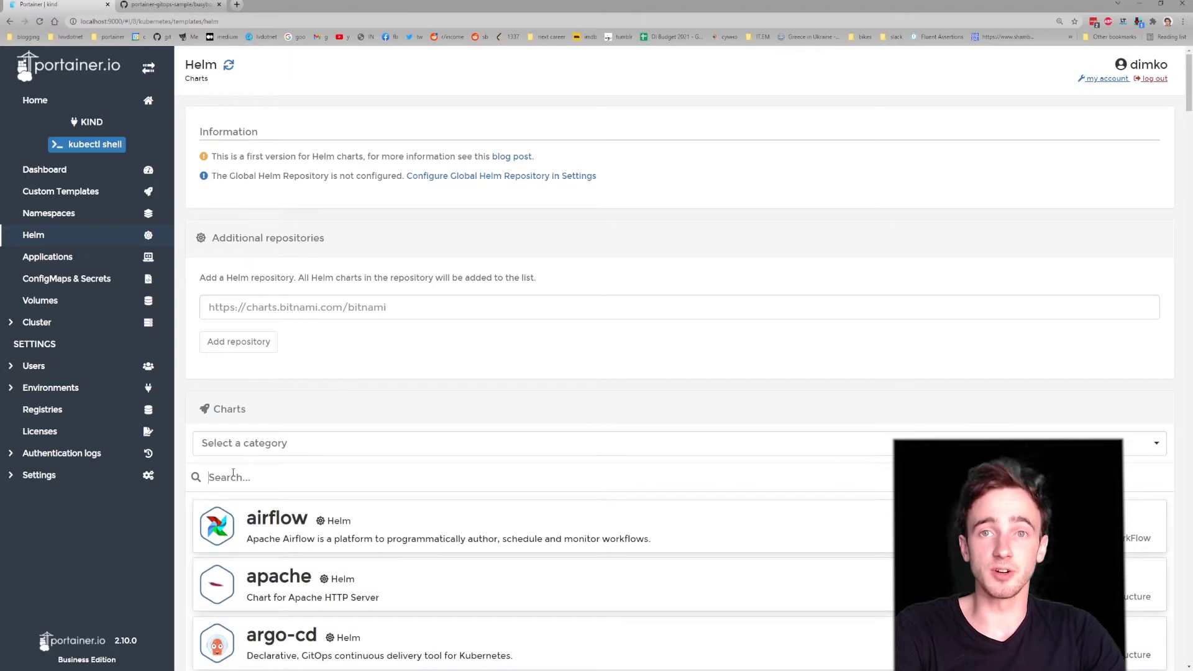
type("s")
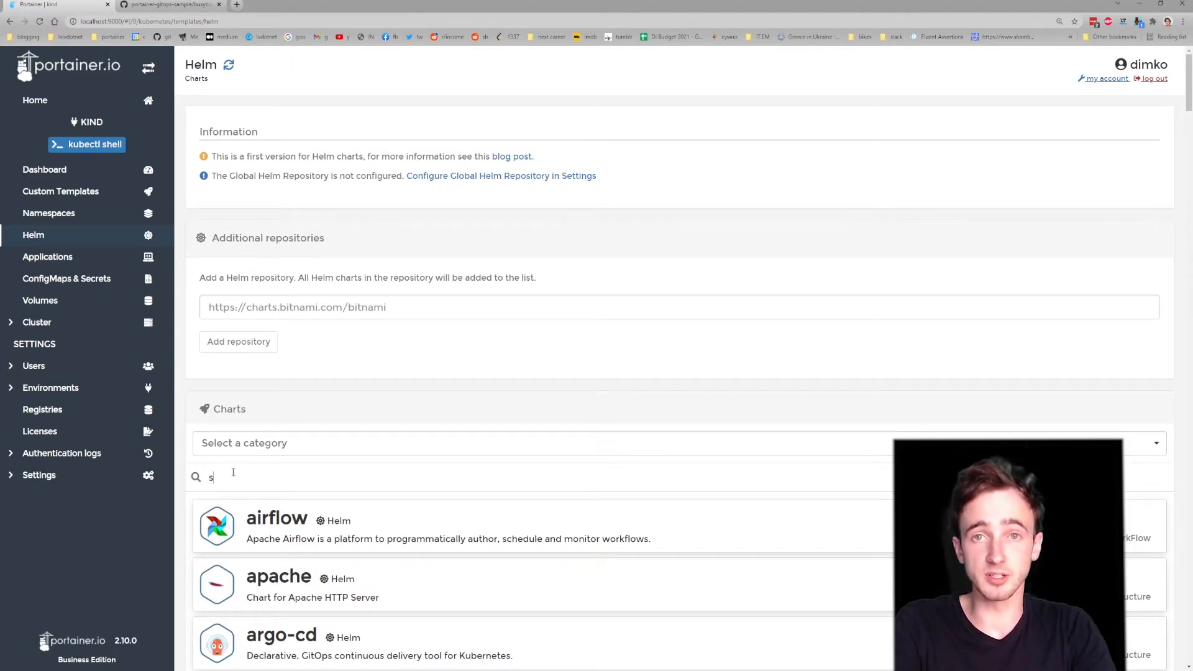
type("onar")
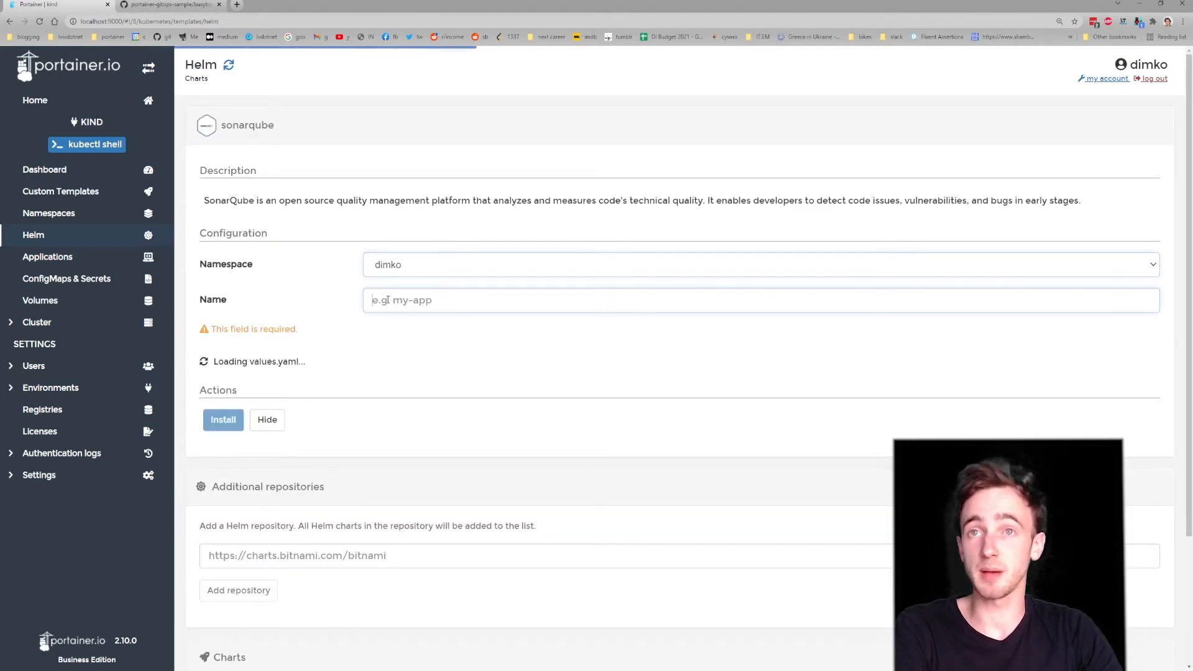
type("sonar")
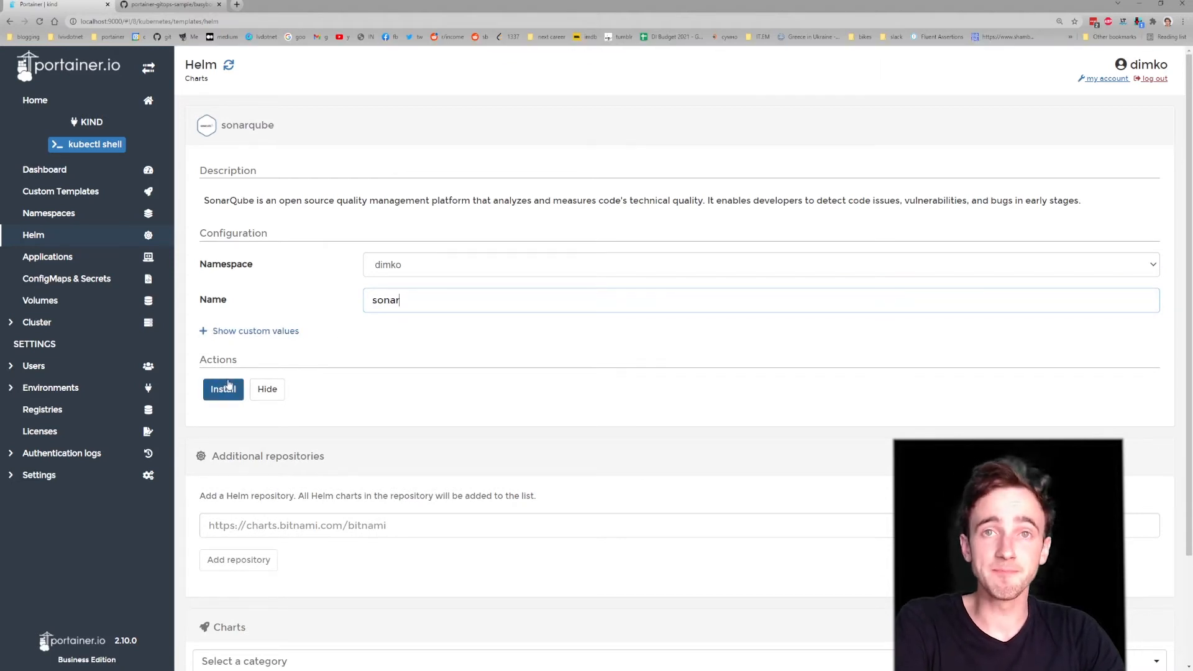
left_click(223, 389)
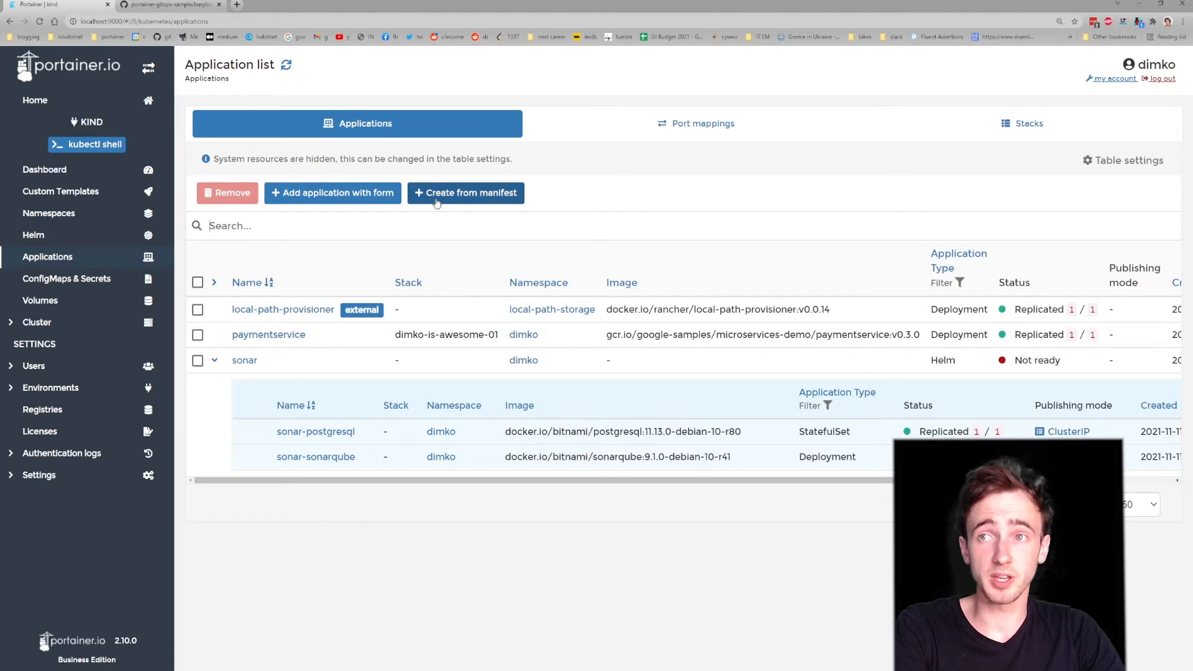
Step: View busybox.yaml in the GitHub tab, then return to Portainer's Git-repository deployment form
left_click(167, 6)
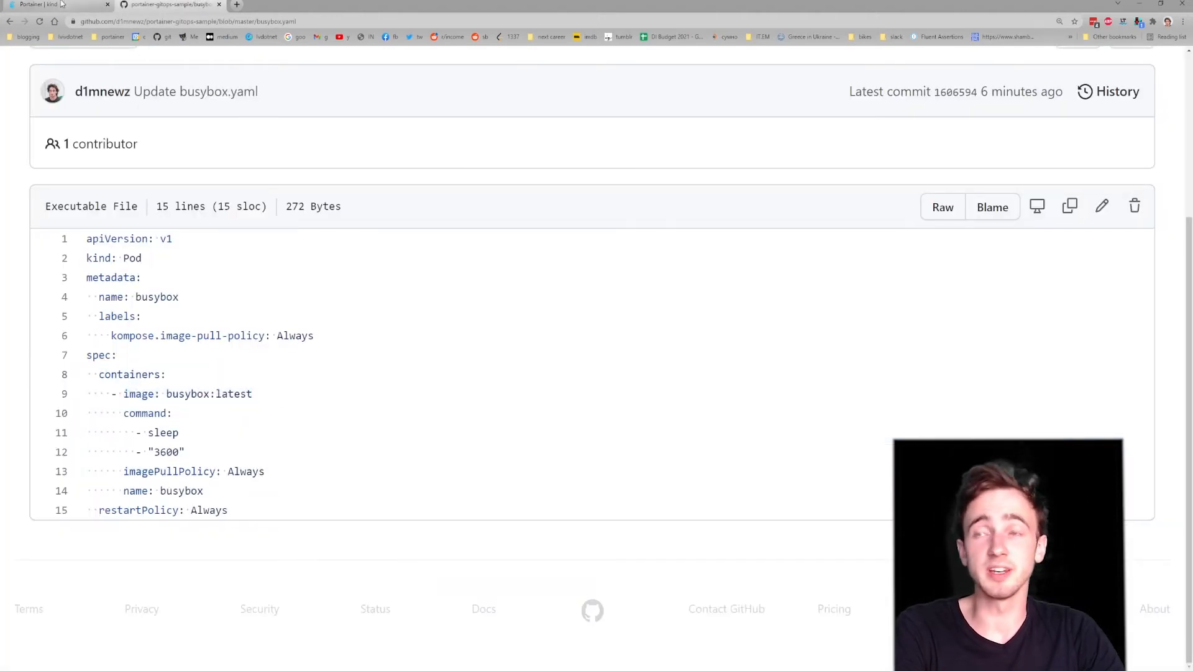
left_click(38, 5)
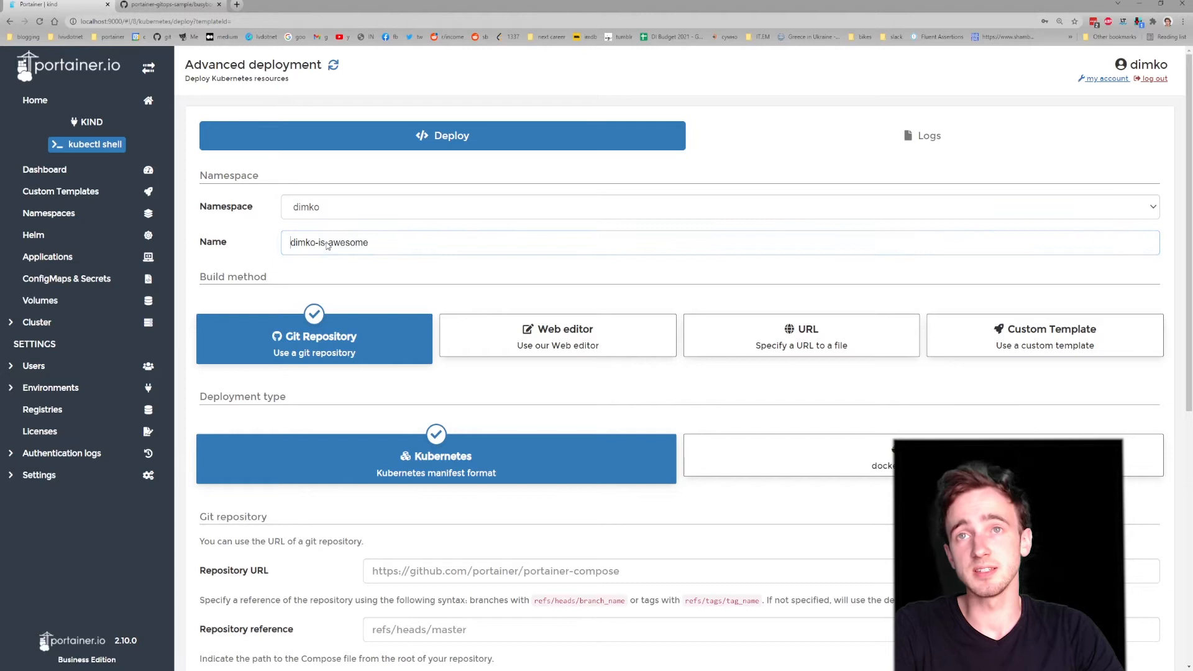
Step: Name the stack dimko-is-awesome-git, turn Authentication off, keep Automatic Updates, and deploy busybox.yaml
type("-git")
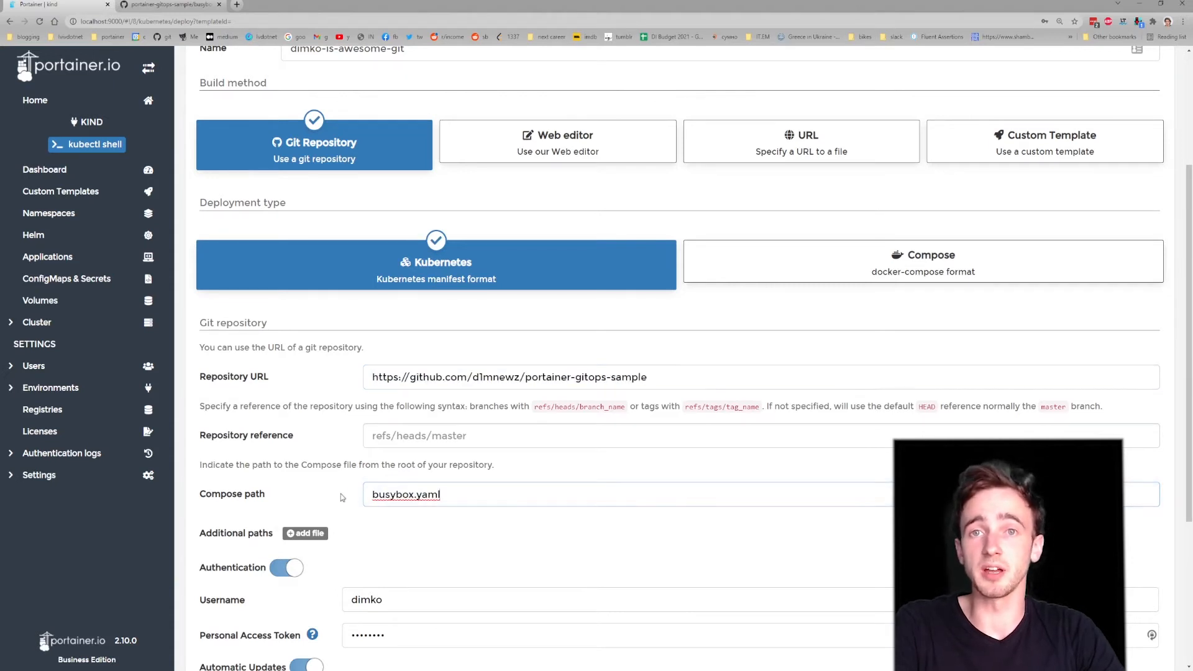
scroll("down", 3)
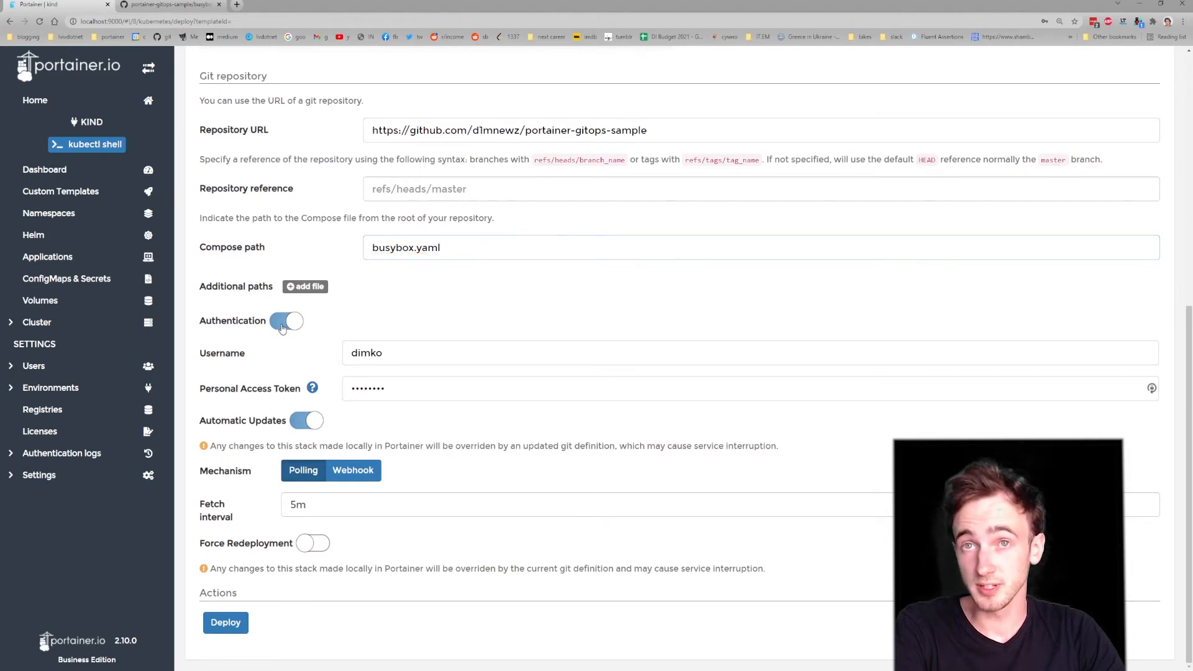
left_click(287, 320)
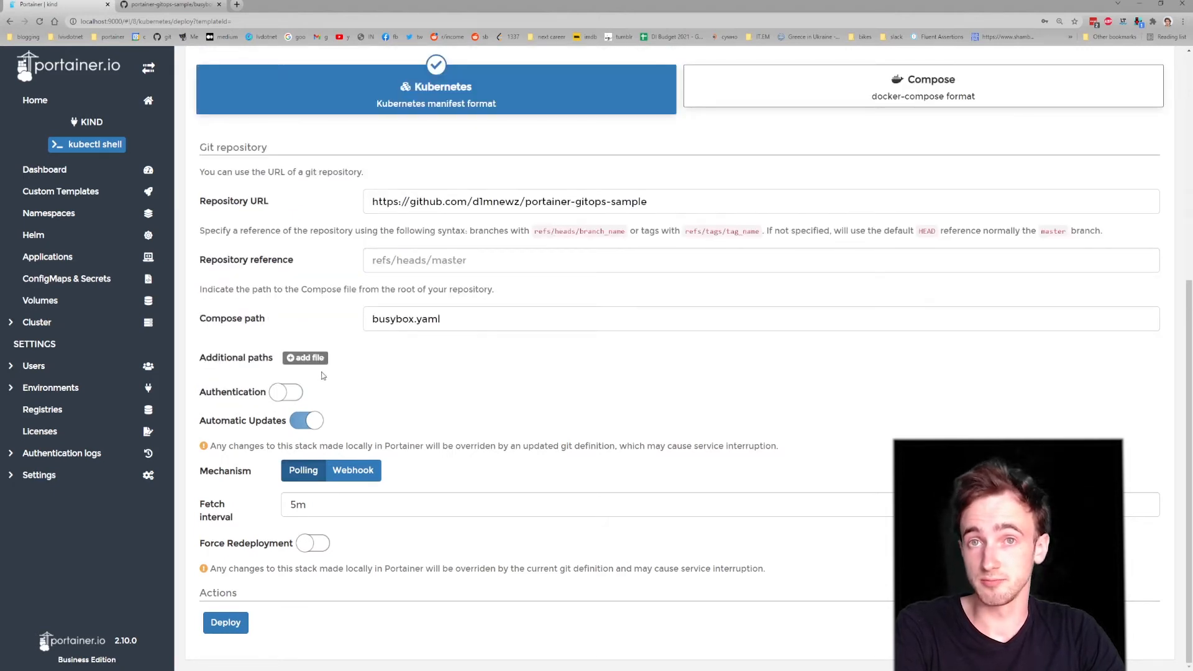
mouse_move(247, 431)
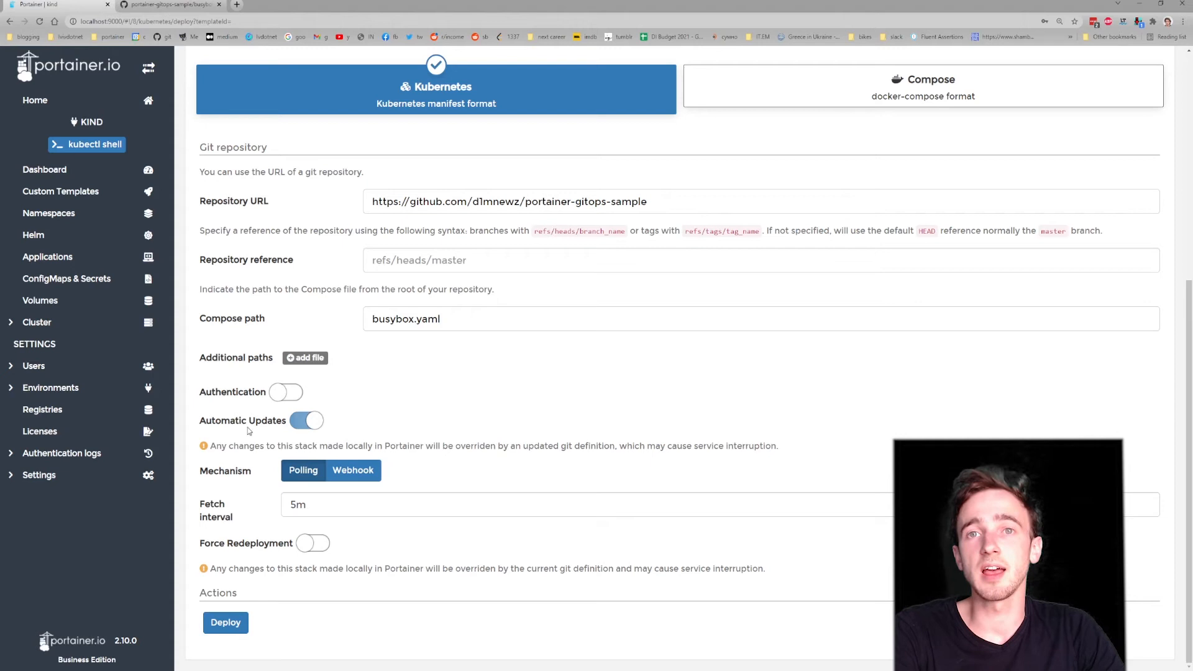
mouse_move(251, 430)
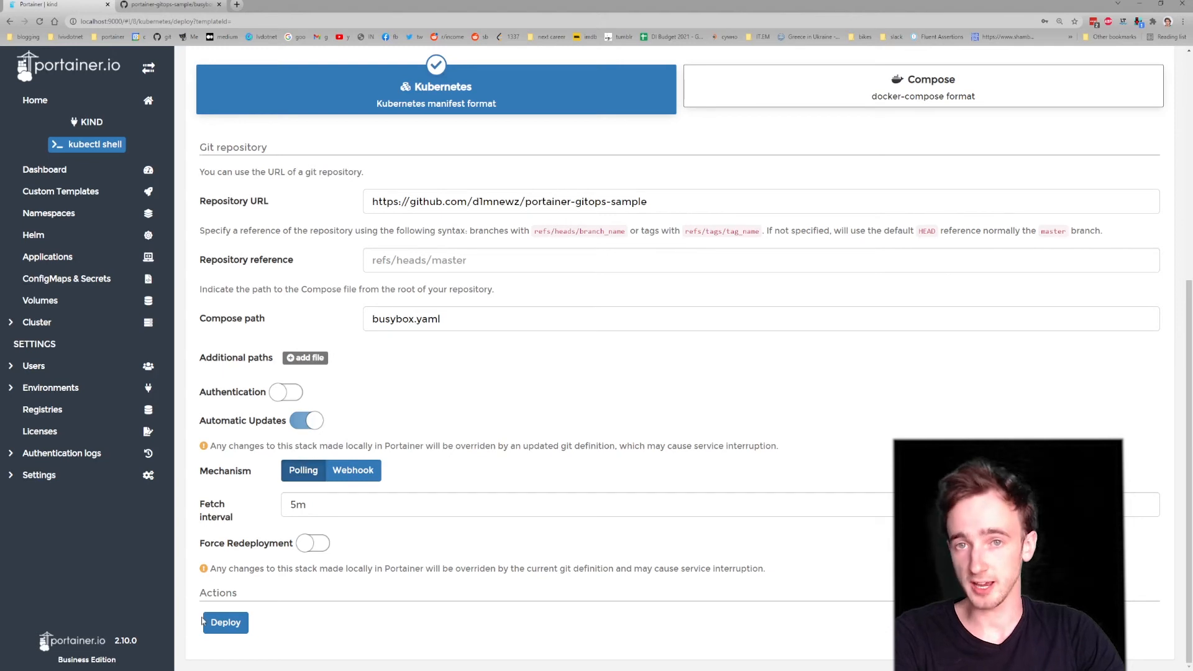
left_click(224, 623)
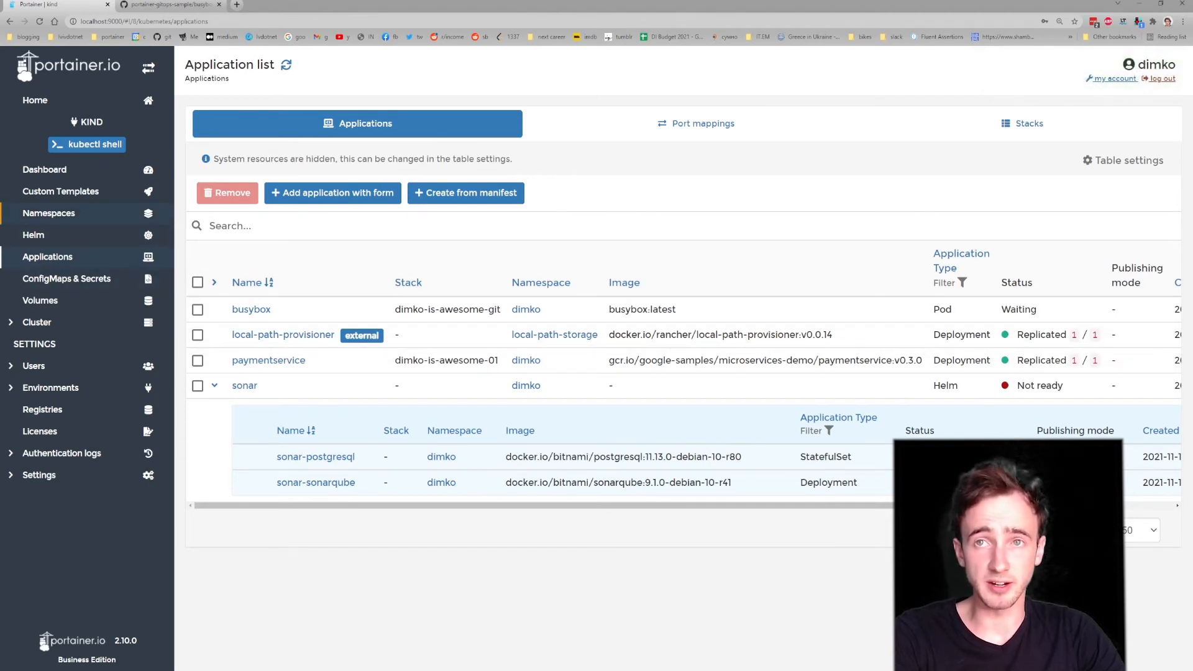
Step: Go through Namespaces and Users to the Teams management page listing r8s
left_click(48, 213)
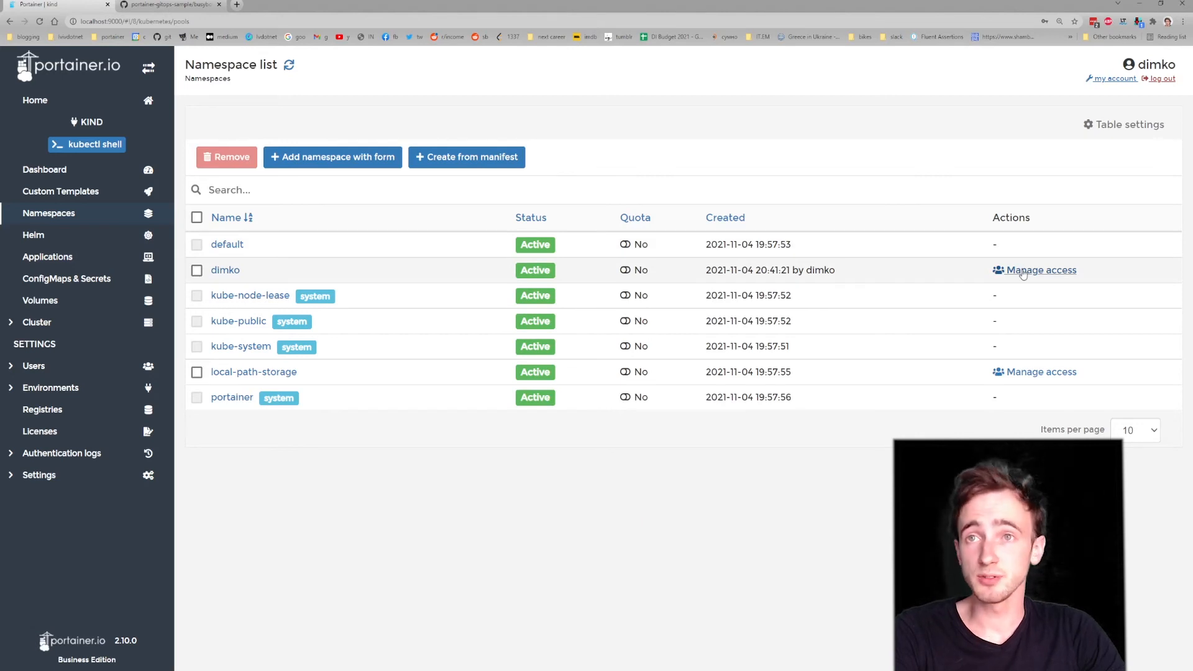
left_click(1039, 270)
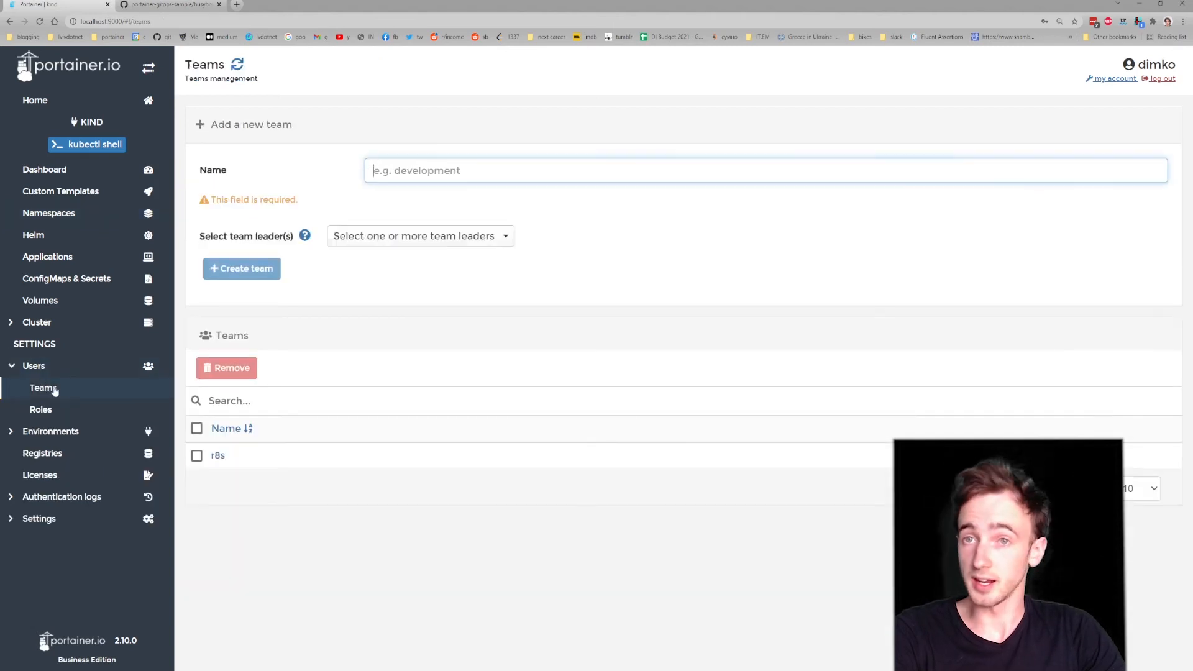
mouse_move(217, 455)
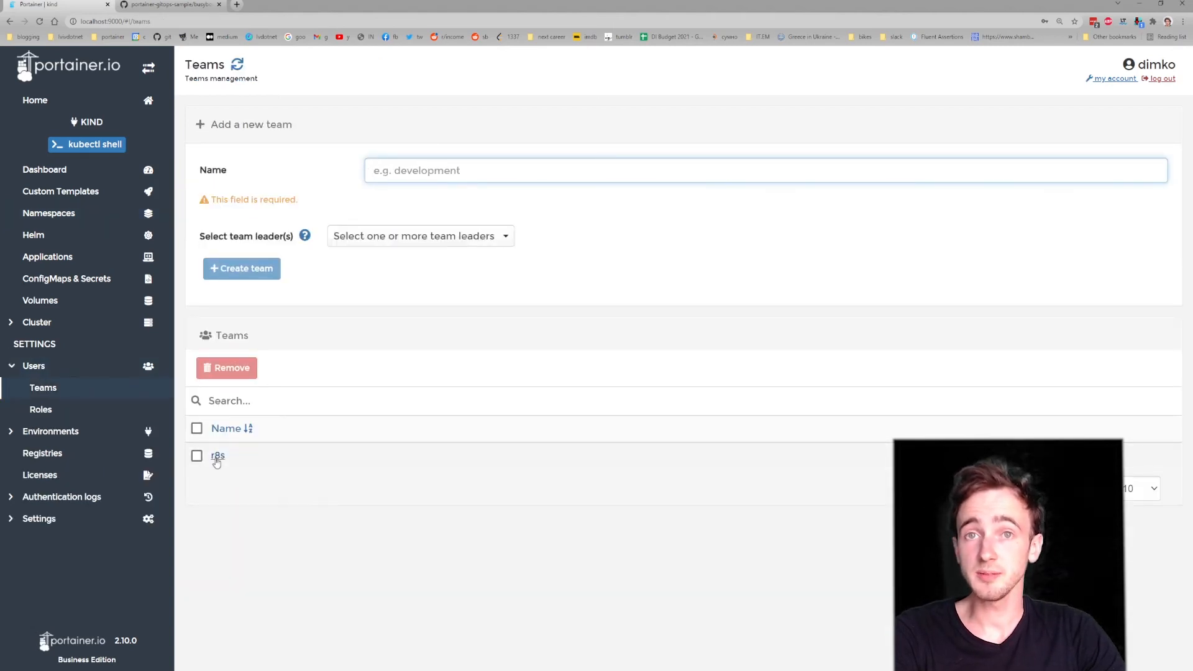
Step: View the r8s team details with members sven and neil, then return to the Home environments list
left_click(218, 454)
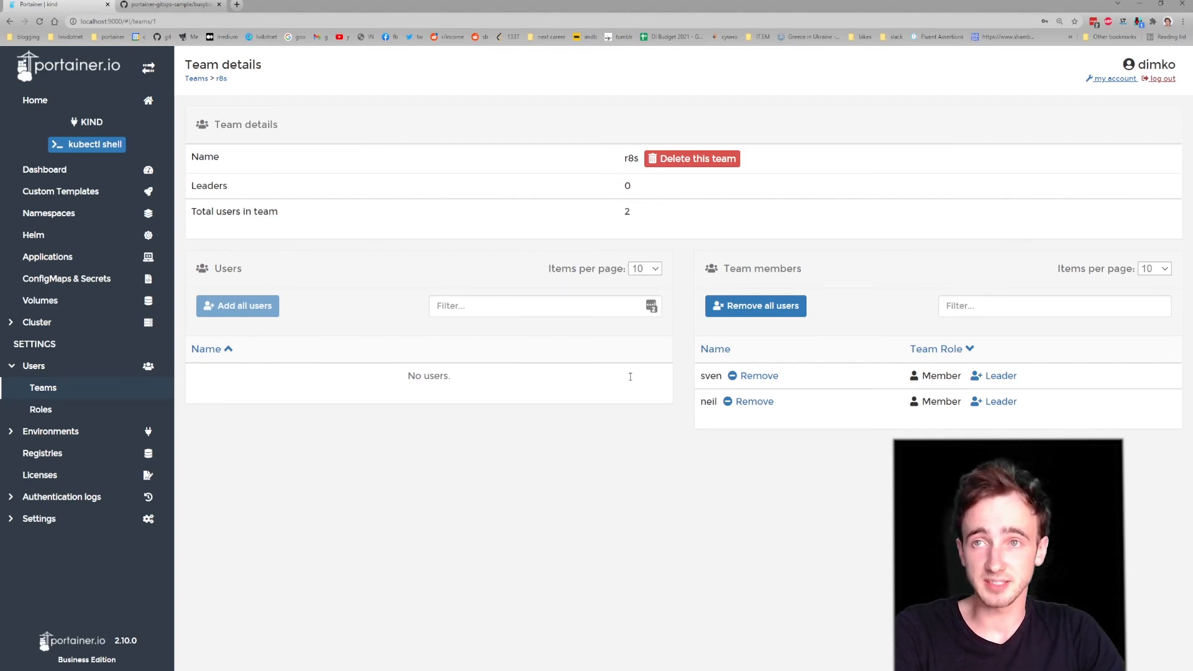
mouse_move(247, 228)
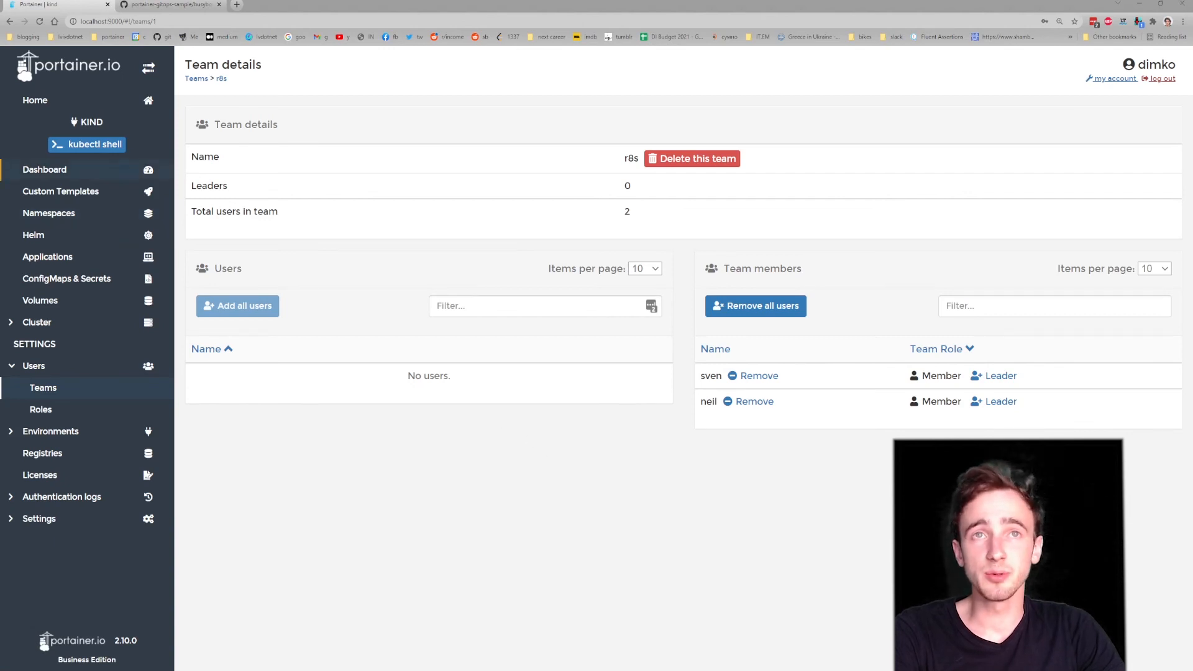
left_click(35, 100)
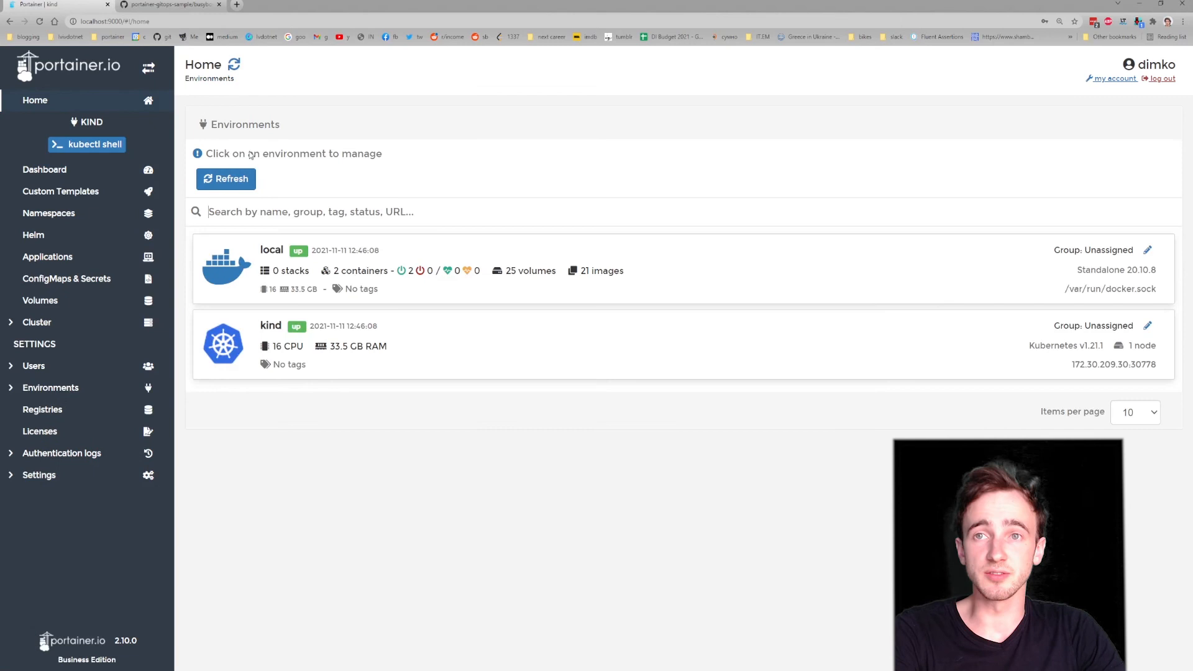